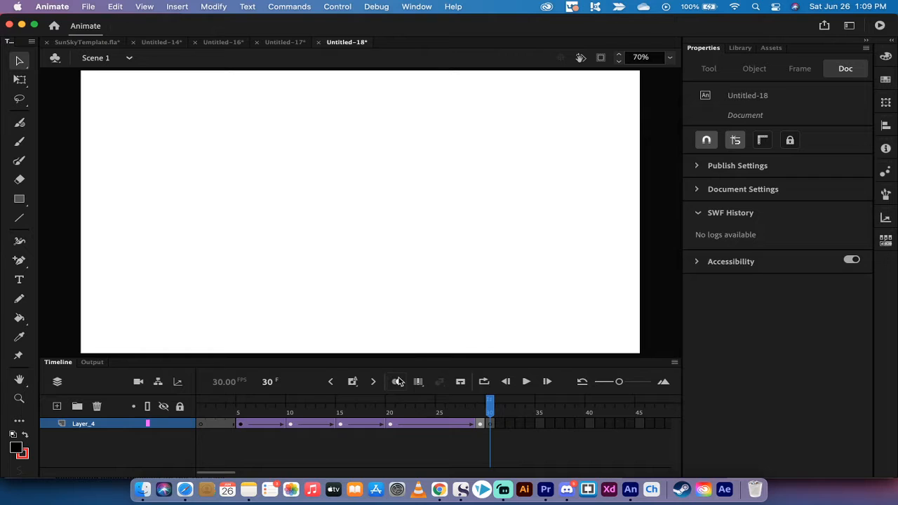
mouse_move(397, 381)
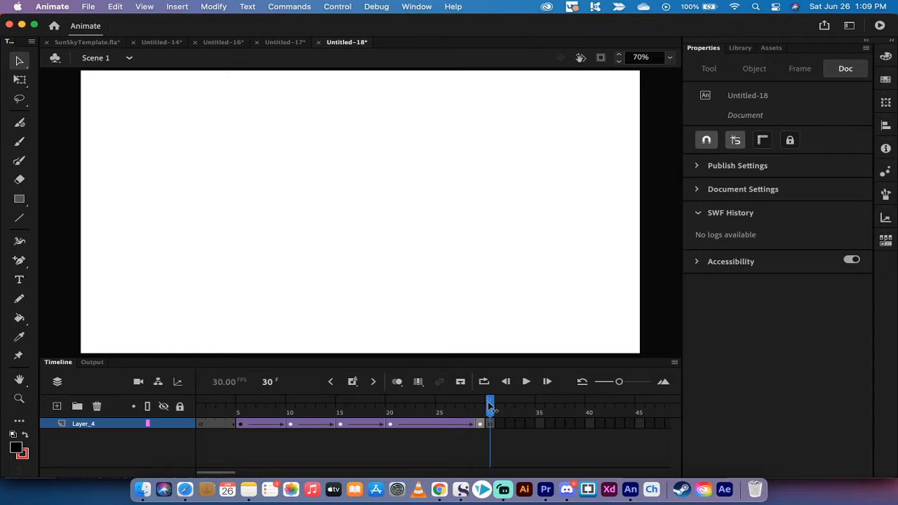
Step: Replay the existing text animation from the first frame and return to its start
click(353, 381)
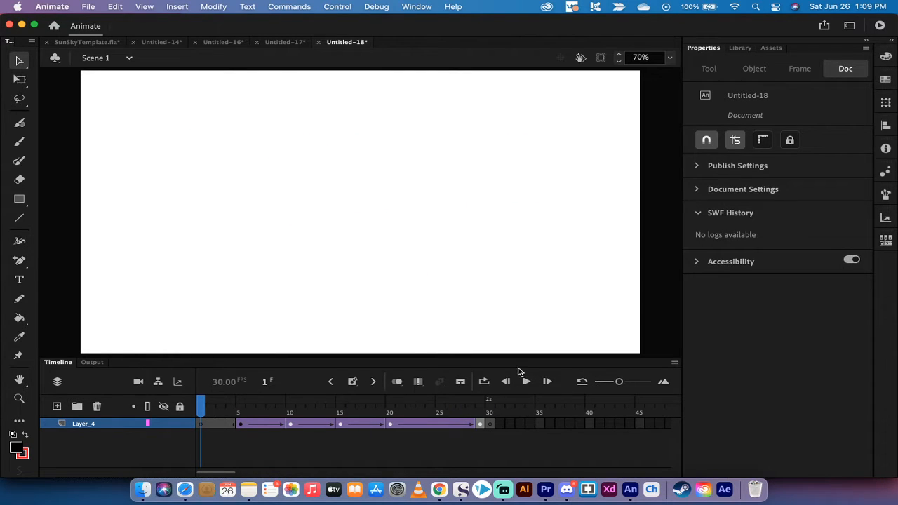
mouse_move(526, 381)
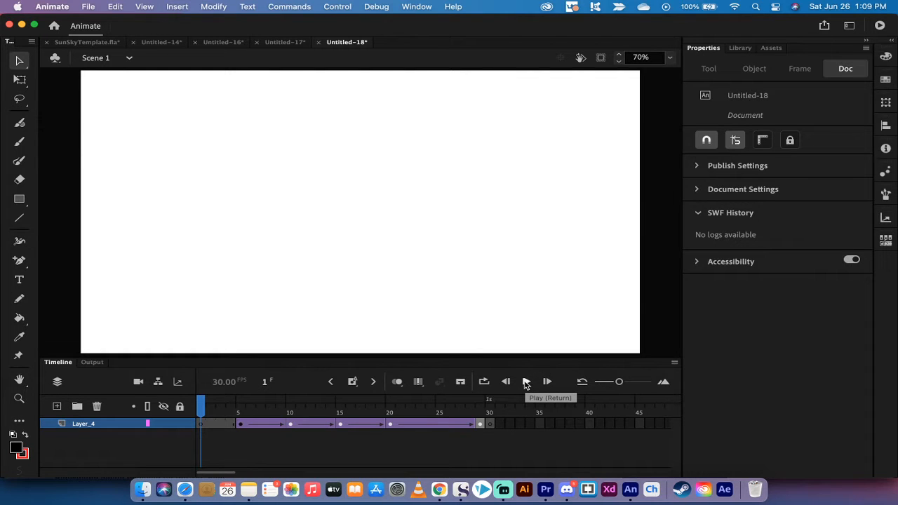
click(527, 381)
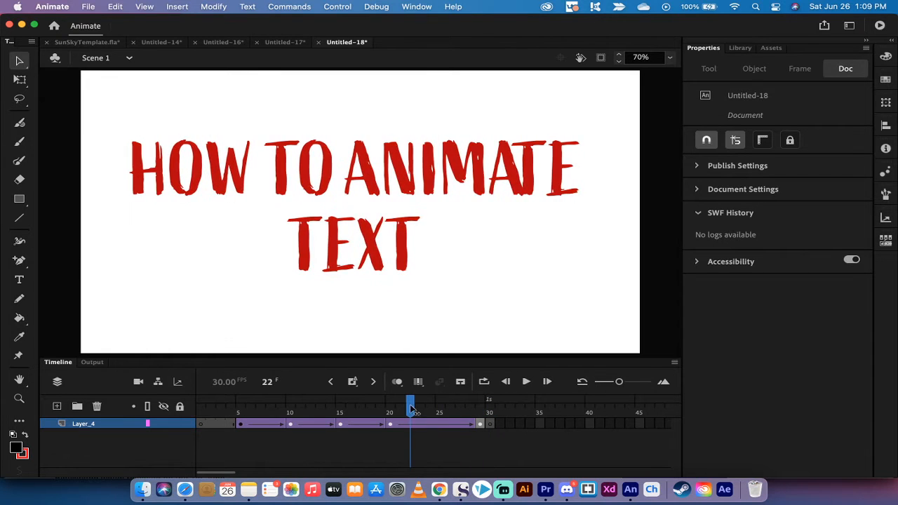
drag(410, 405, 240, 405)
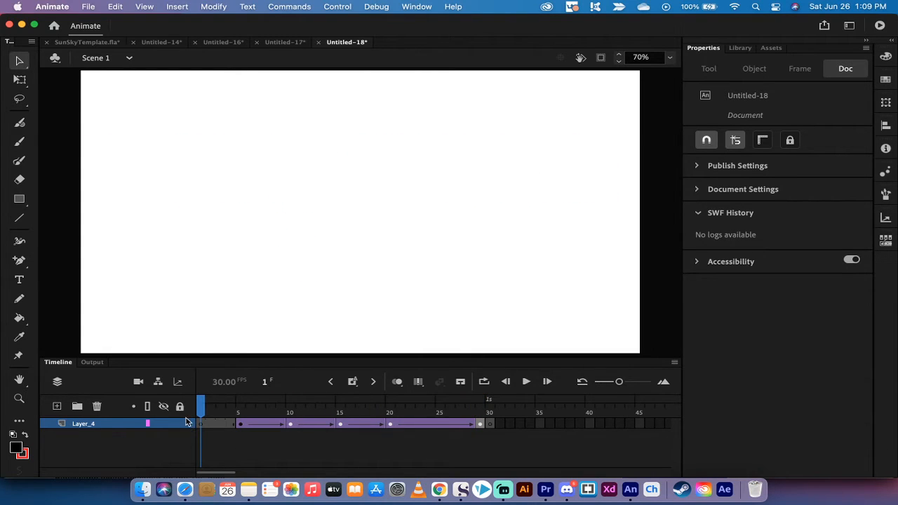
mouse_move(98, 428)
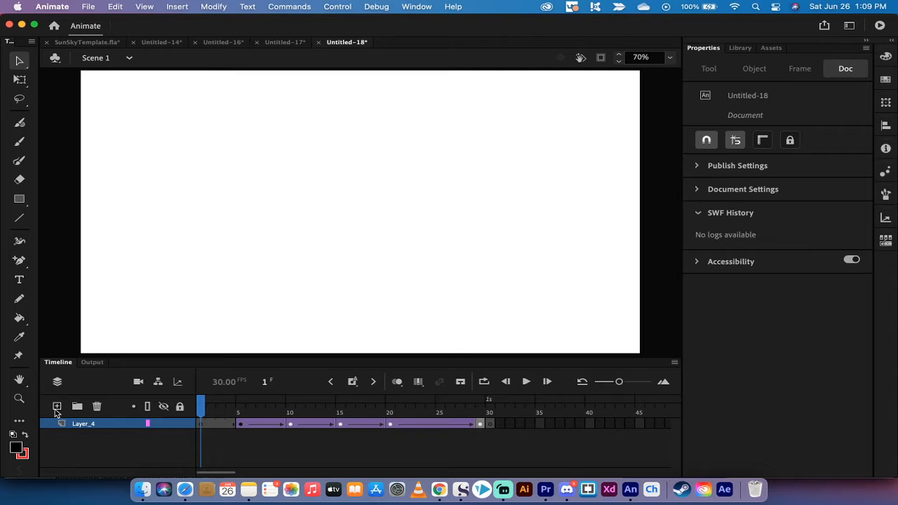
Step: Add a new empty layer, Layer_5, and settle the playhead on frame 5
click(57, 406)
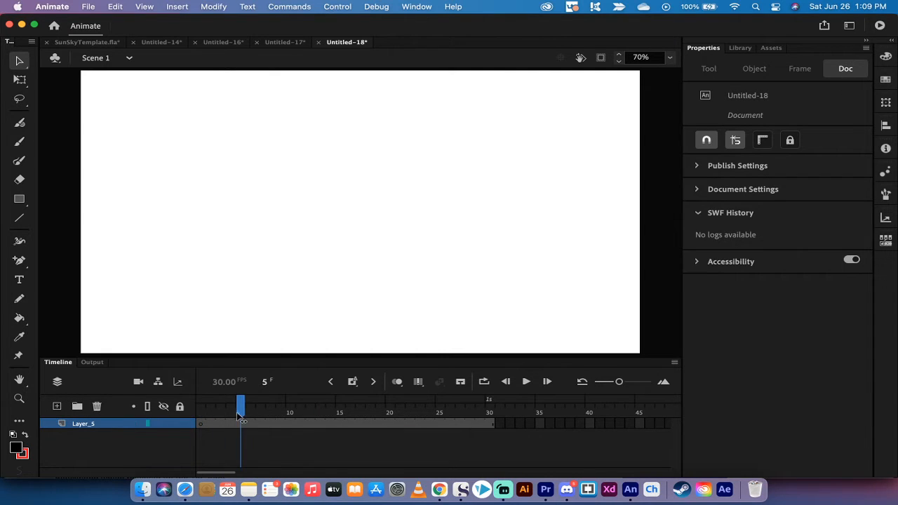
drag(240, 404, 211, 405)
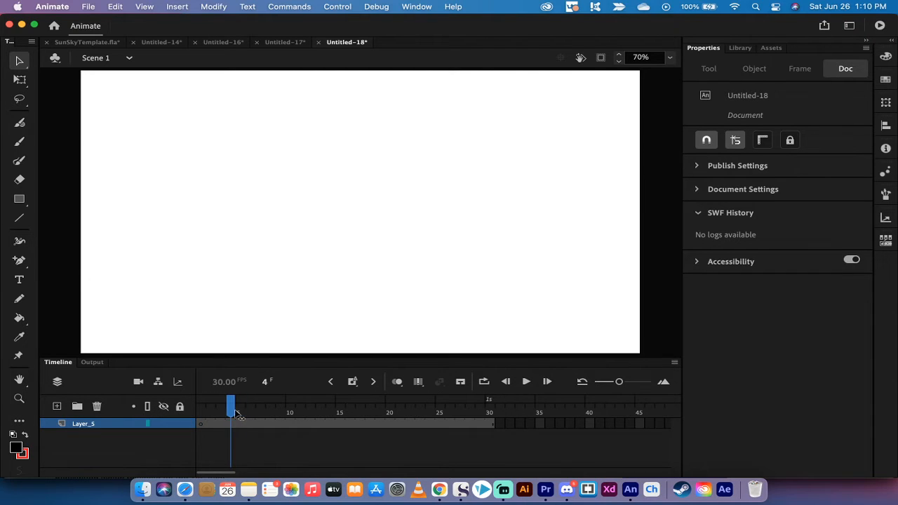
click(240, 407)
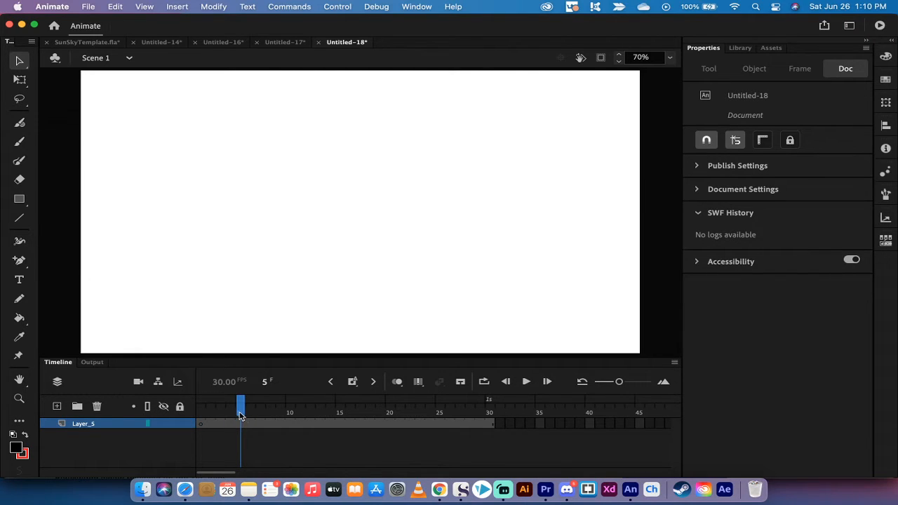
mouse_move(61, 247)
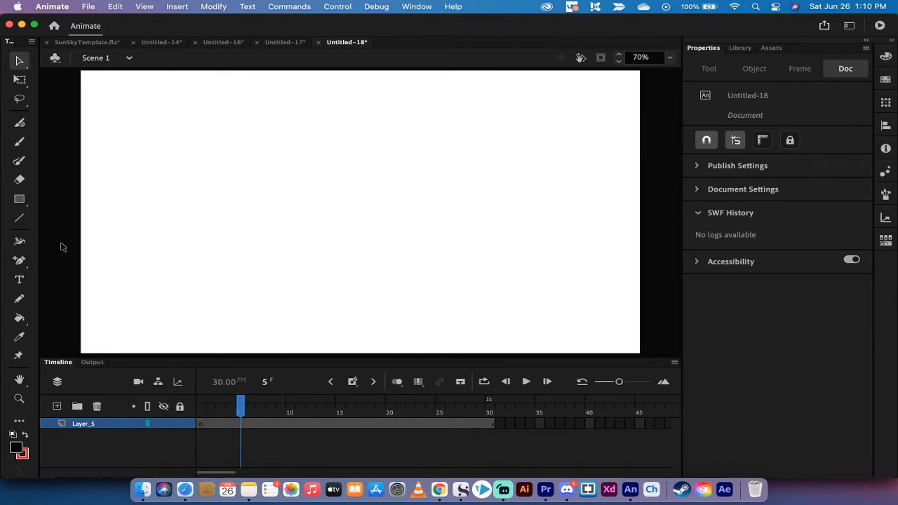
Step: Place the text 'How to animate text' at frame 5 near the stage centre
click(19, 279)
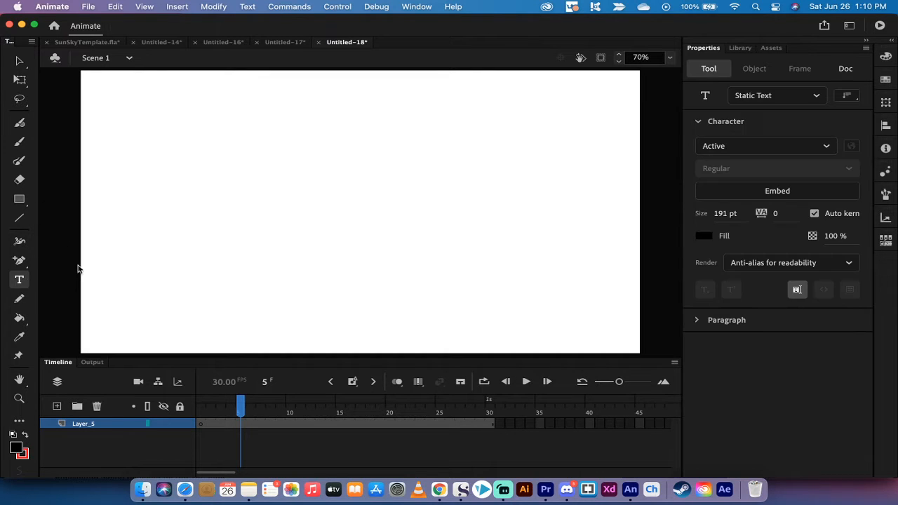
mouse_move(212, 193)
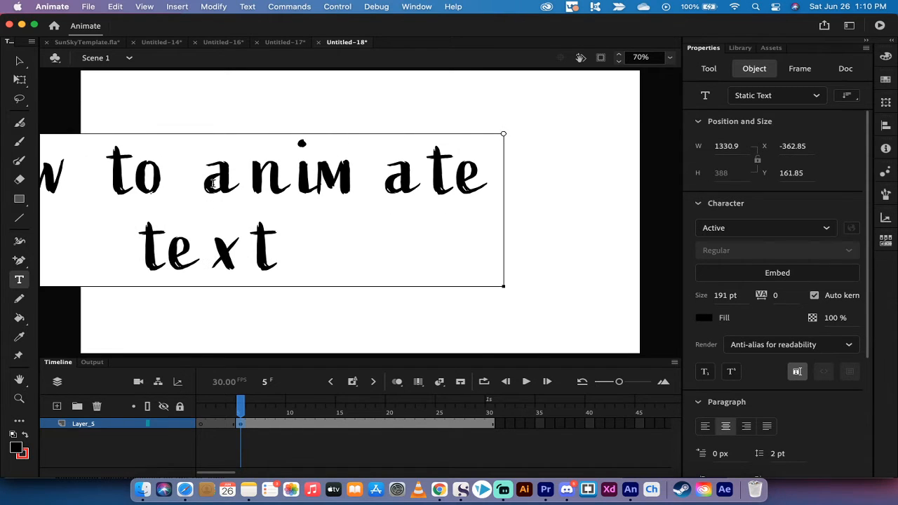
click(19, 62)
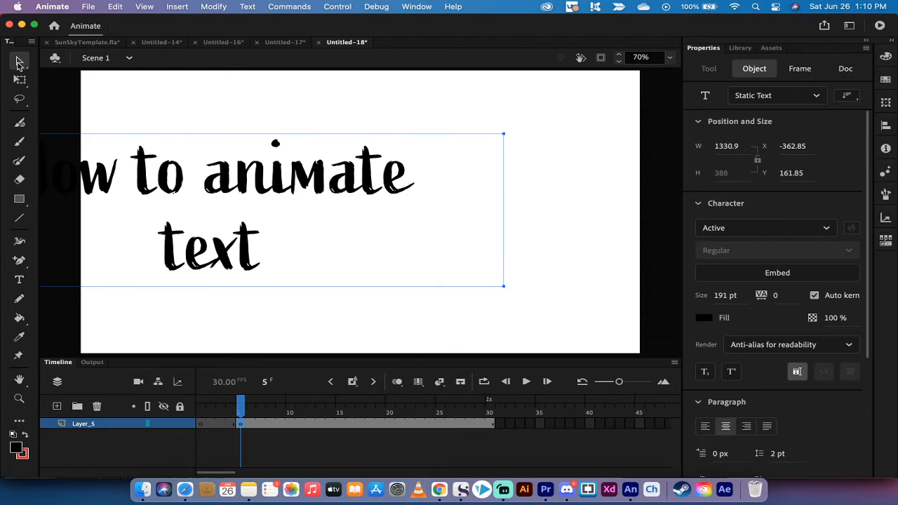
mouse_move(272, 209)
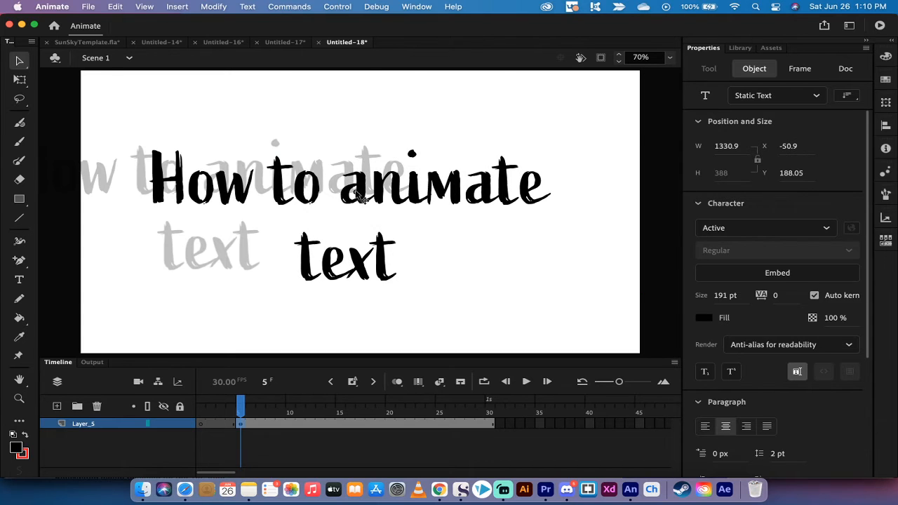
click(351, 182)
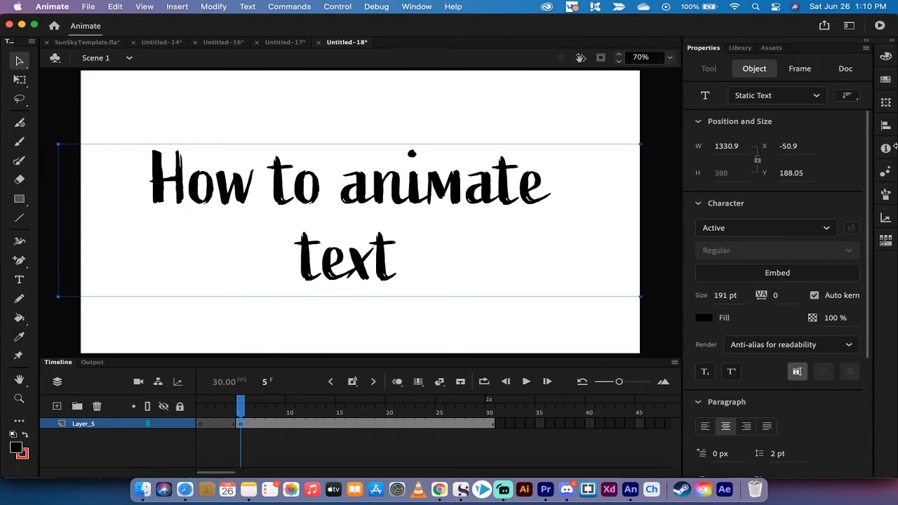
mouse_move(886, 124)
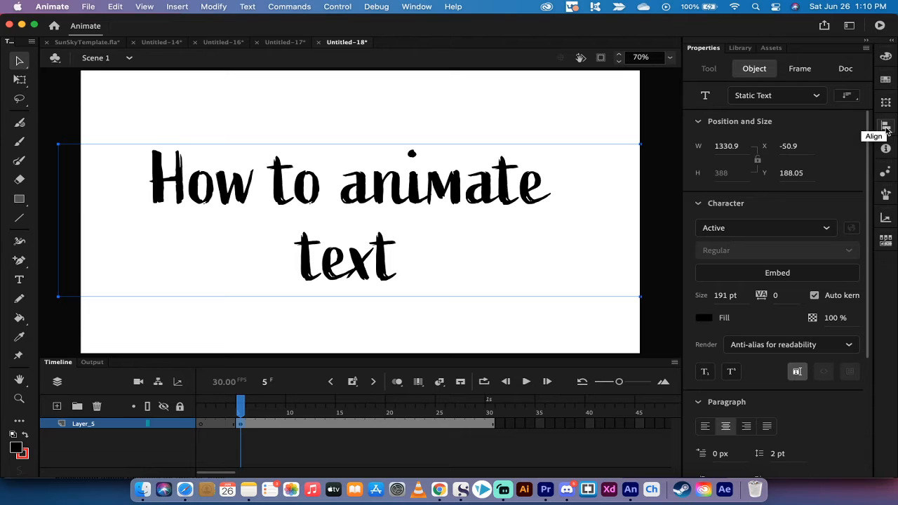
Step: Centre the text horizontally on the stage with Align, then reselect the text block
click(885, 126)
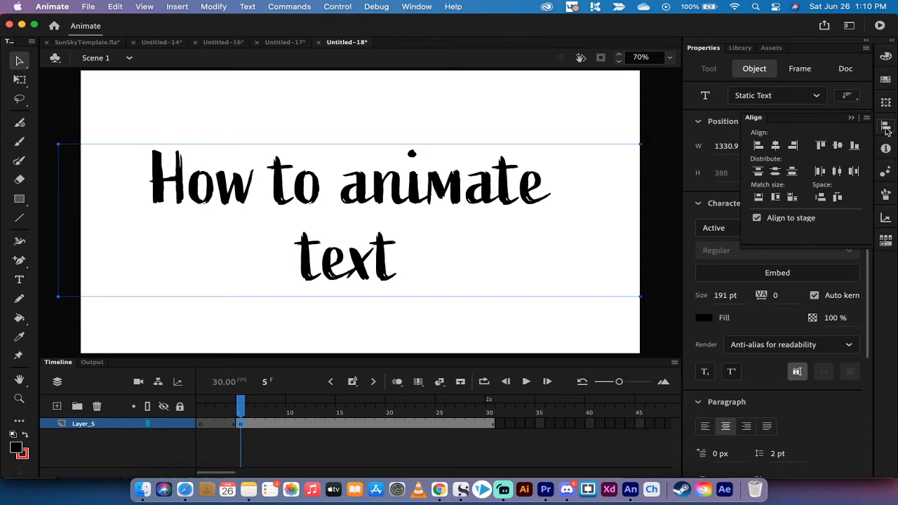
mouse_move(813, 118)
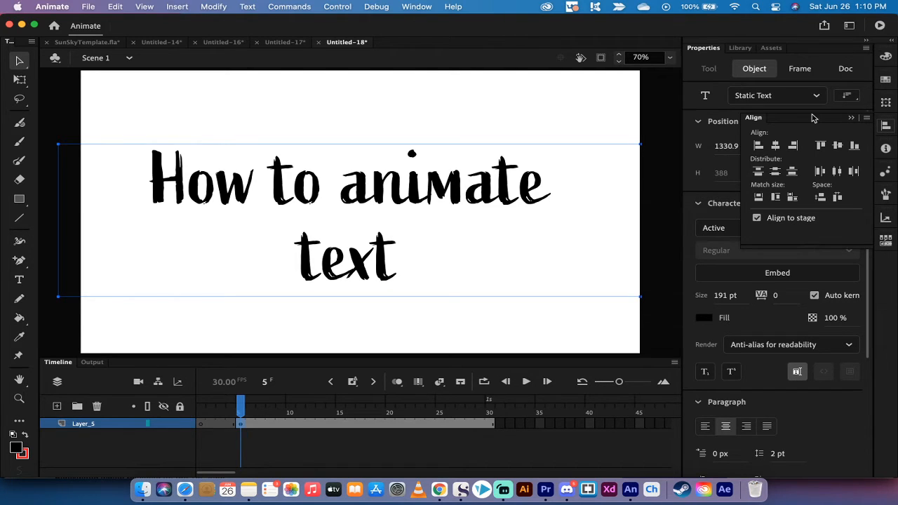
click(417, 7)
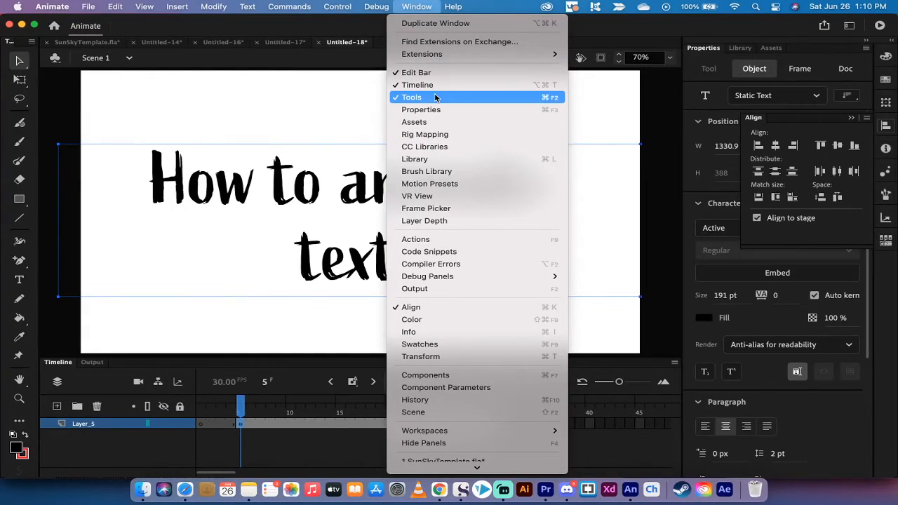
mouse_move(434, 7)
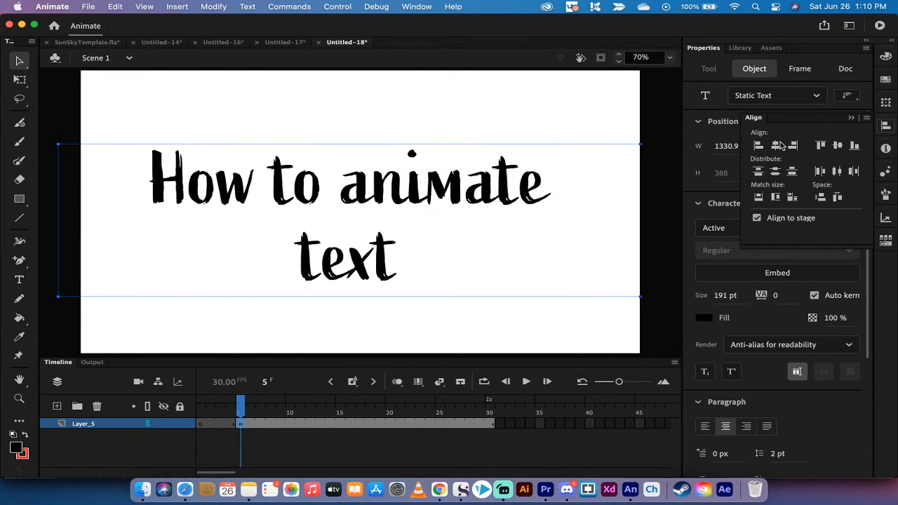
click(775, 146)
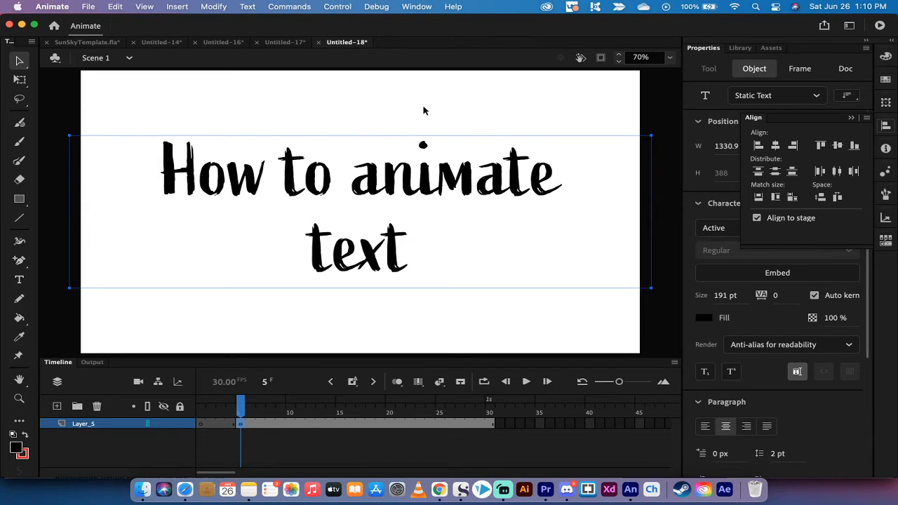
click(845, 68)
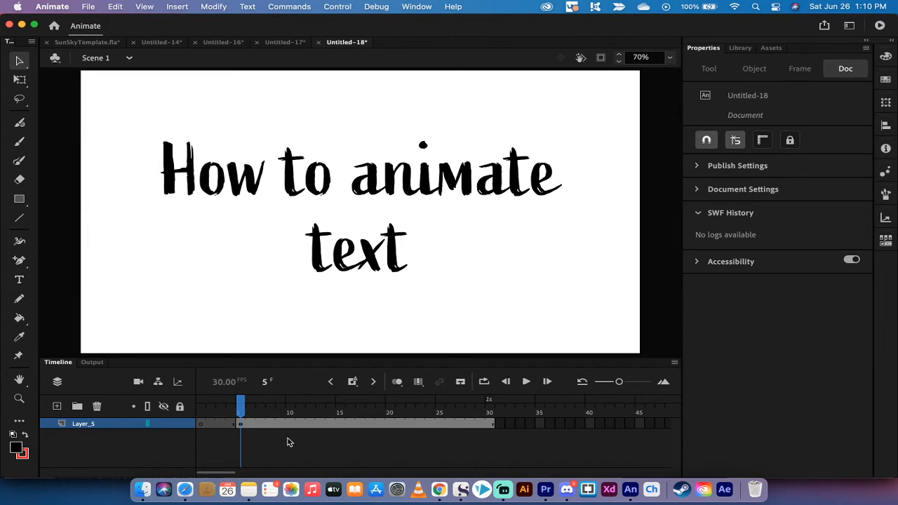
mouse_move(442, 225)
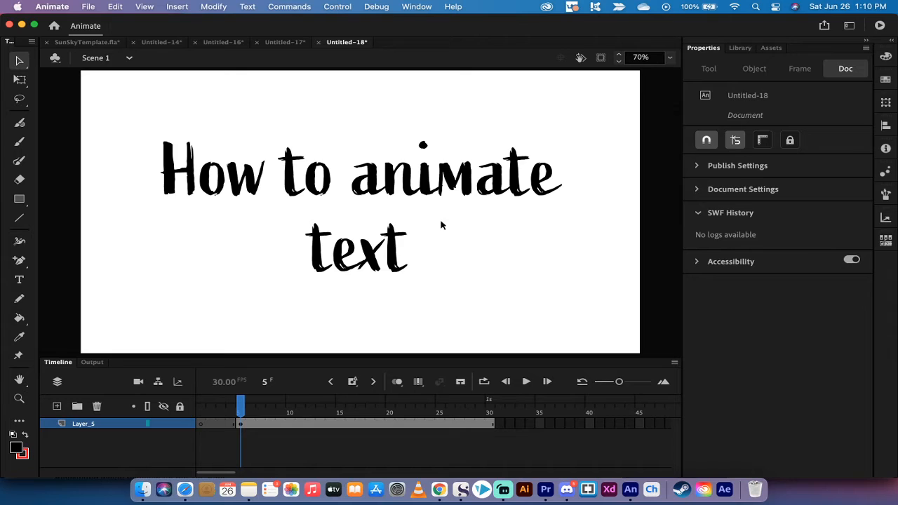
mouse_move(318, 217)
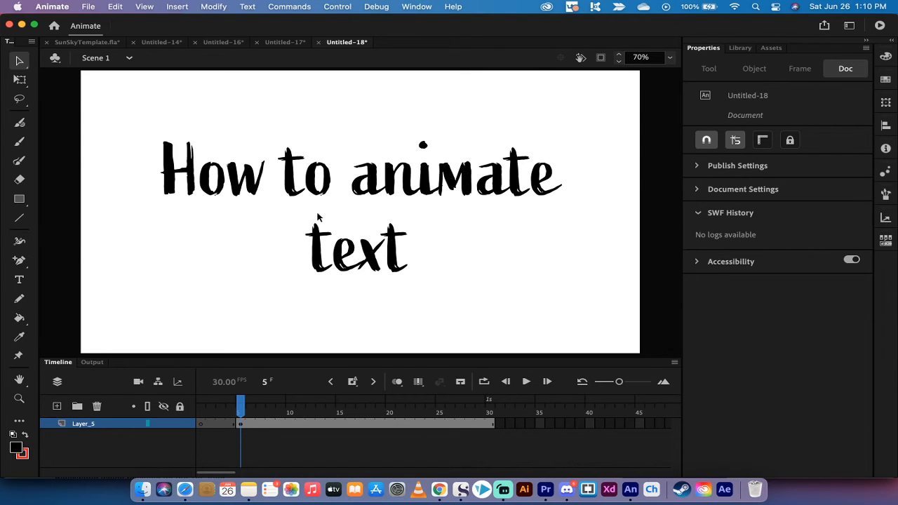
mouse_move(365, 195)
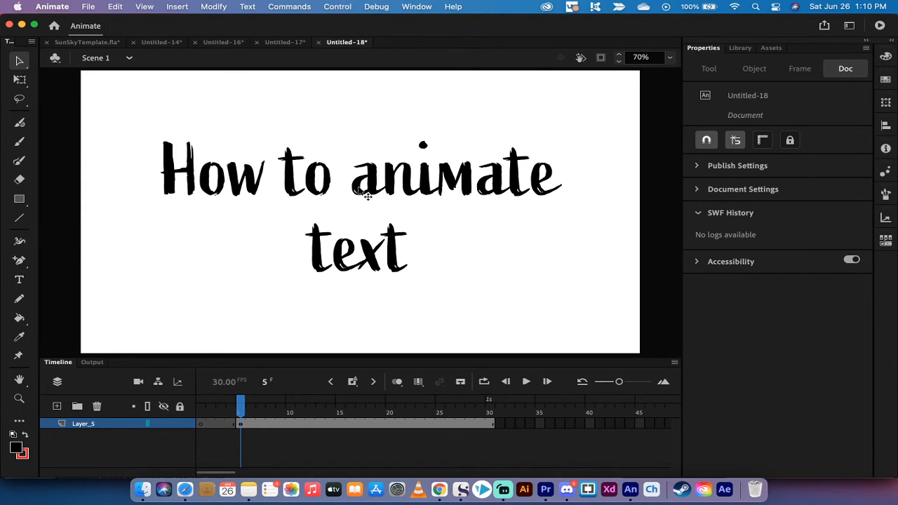
click(361, 211)
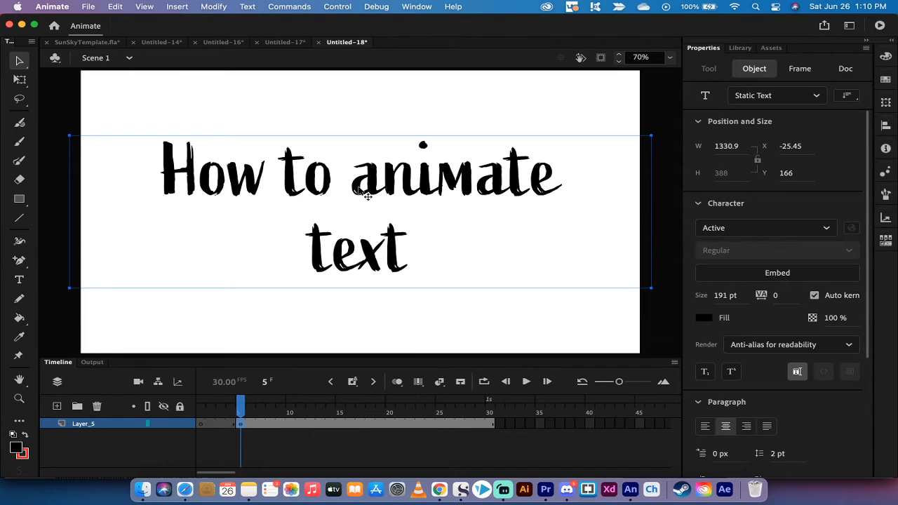
mouse_move(235, 30)
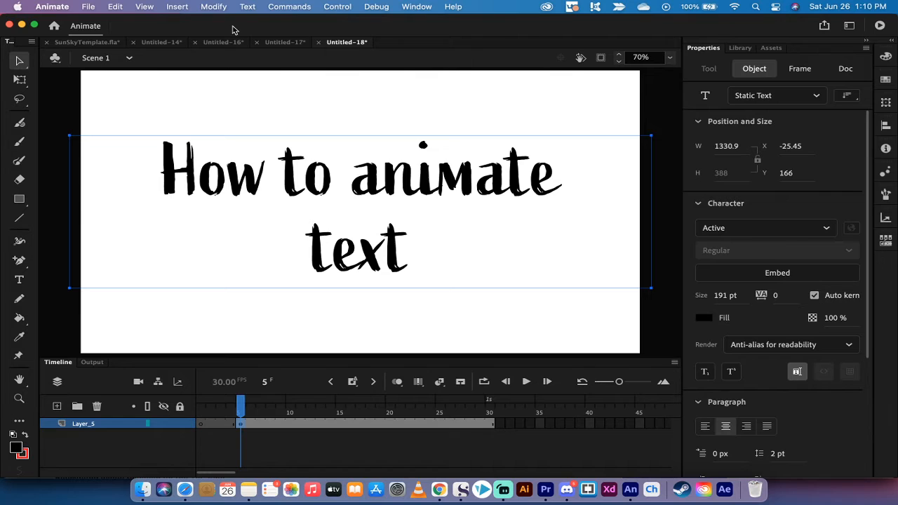
Step: Convert the text into Graphic symbol Text3, dismissing the duplicate-name warning
click(213, 6)
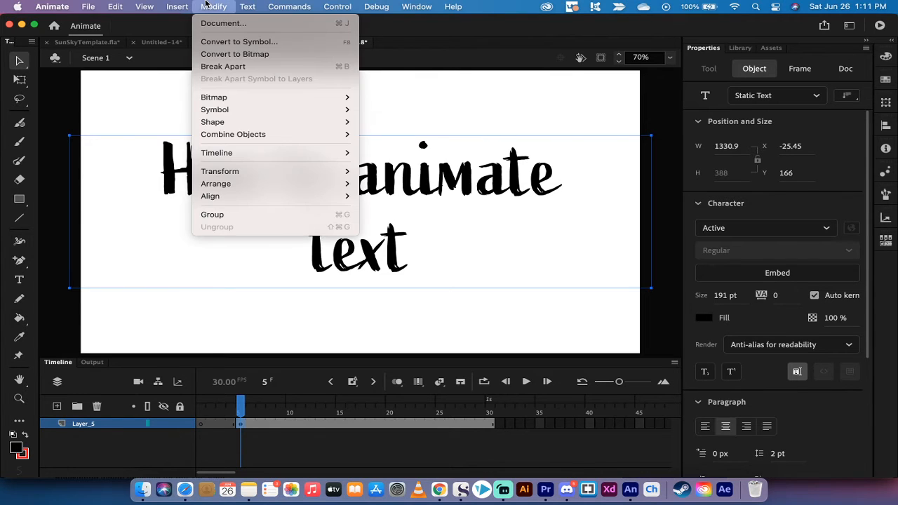
mouse_move(239, 42)
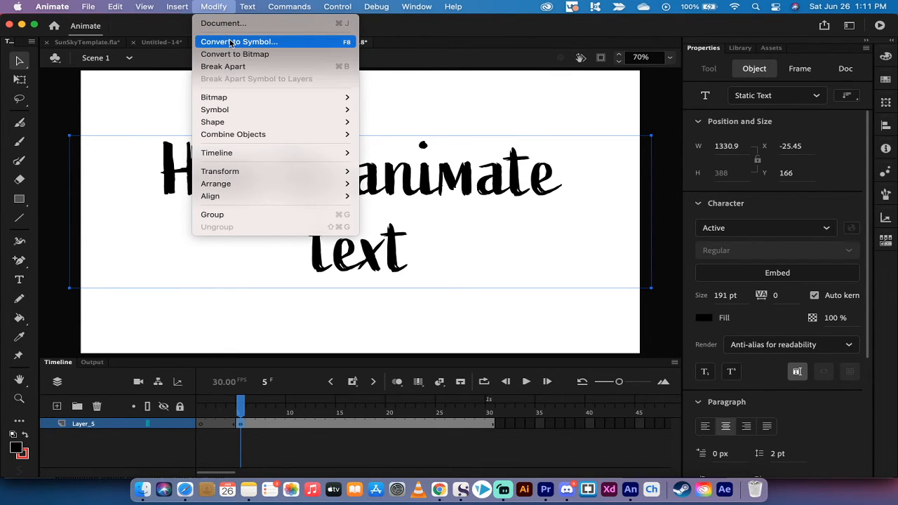
mouse_move(239, 42)
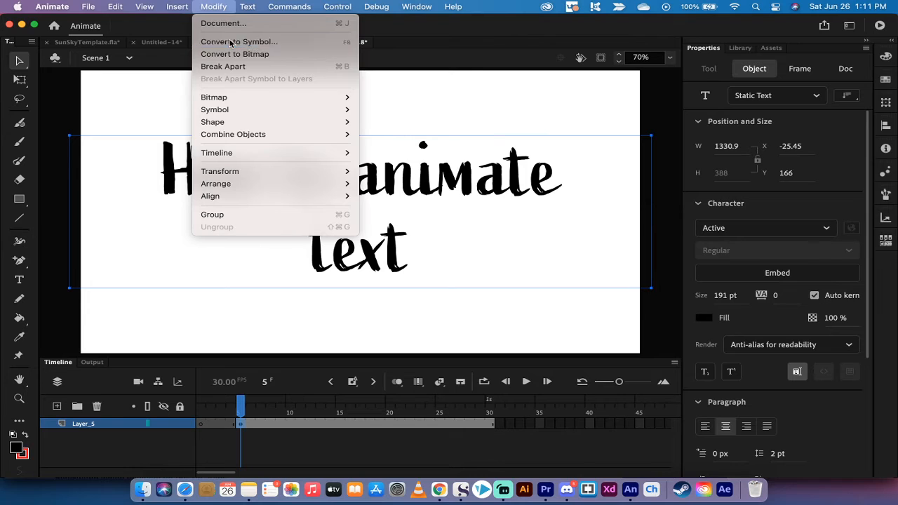
click(239, 41)
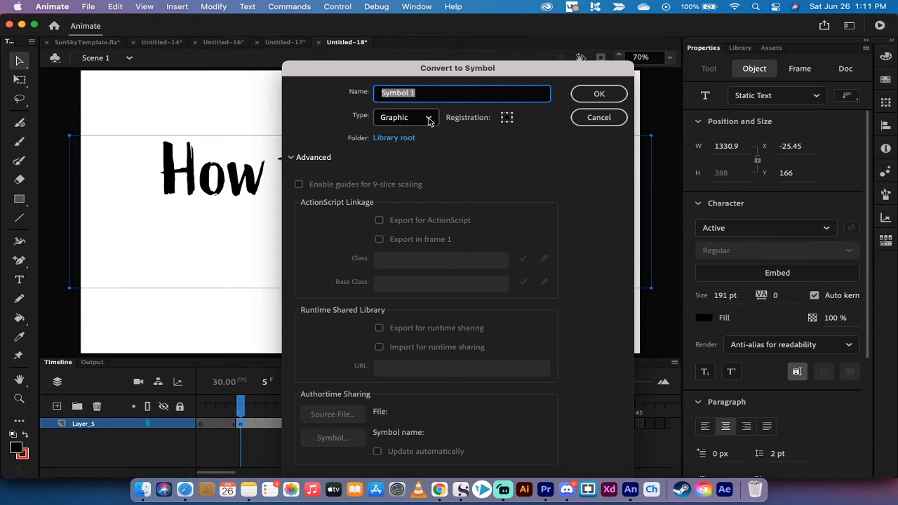
click(405, 117)
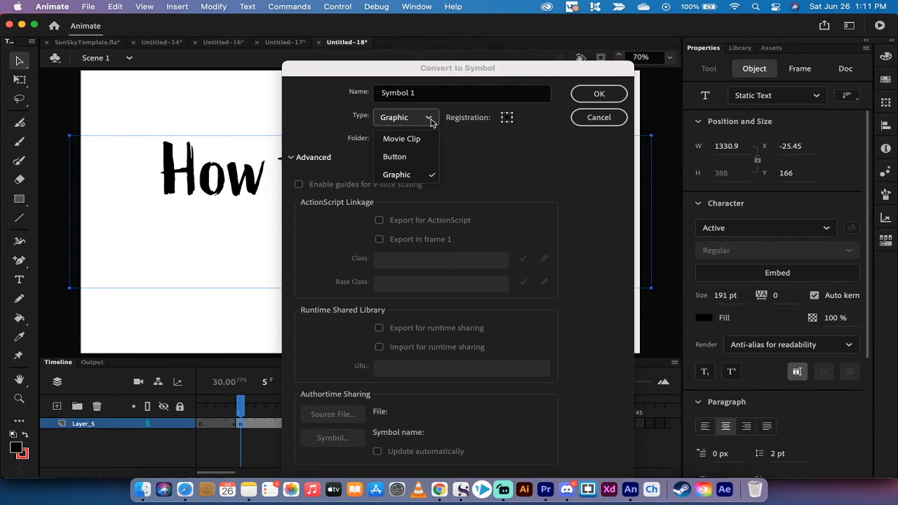
click(396, 174)
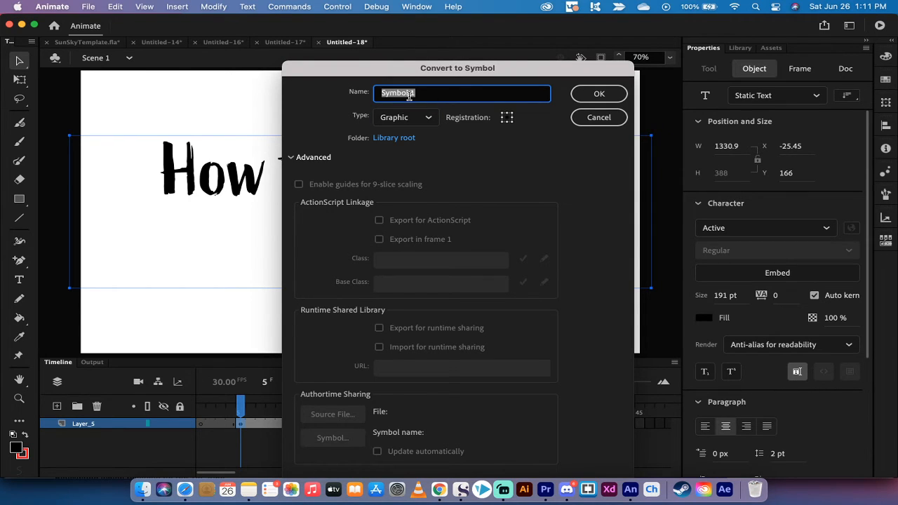
text(Text)
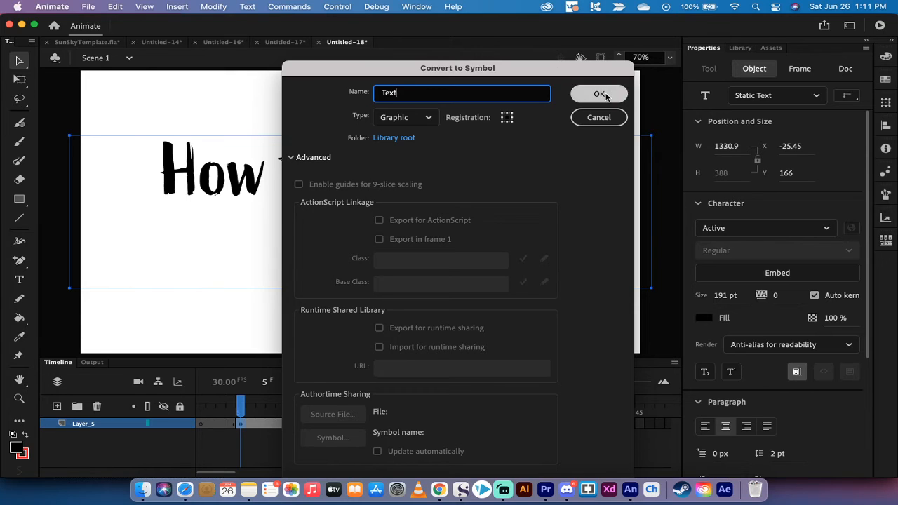
click(599, 94)
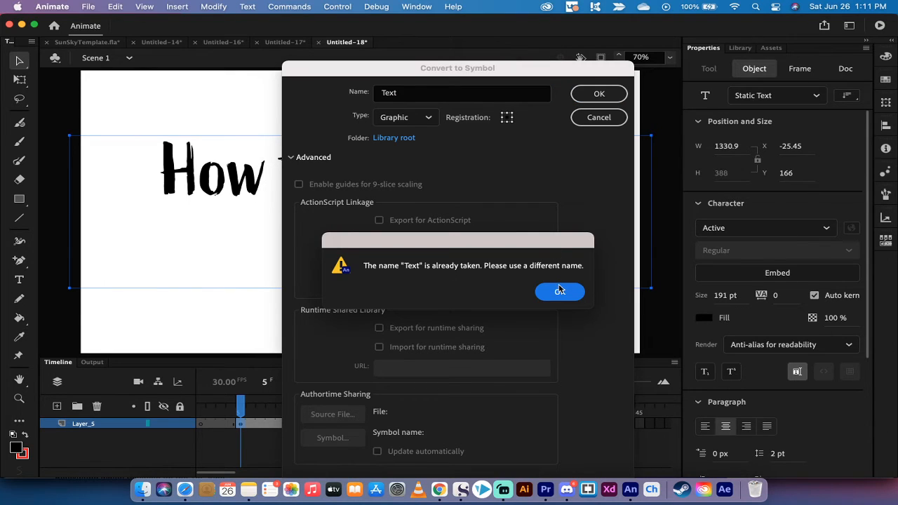
mouse_move(463, 287)
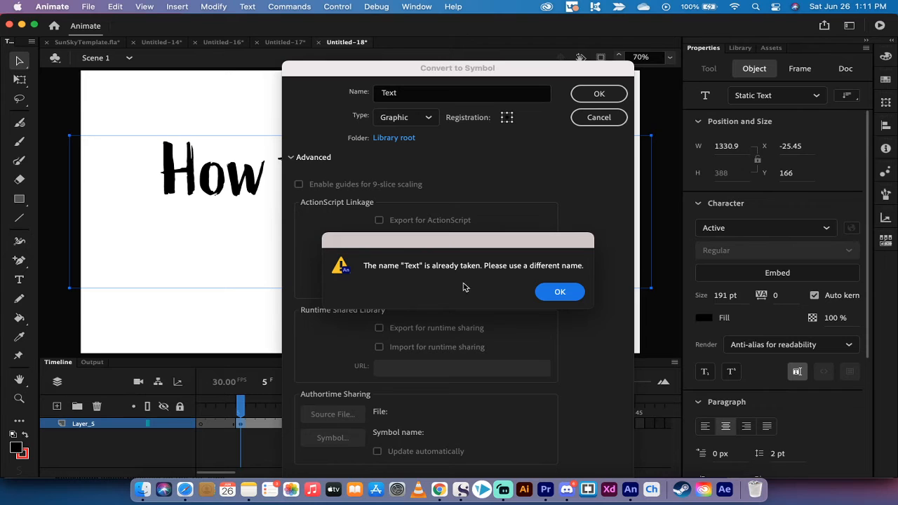
click(560, 292)
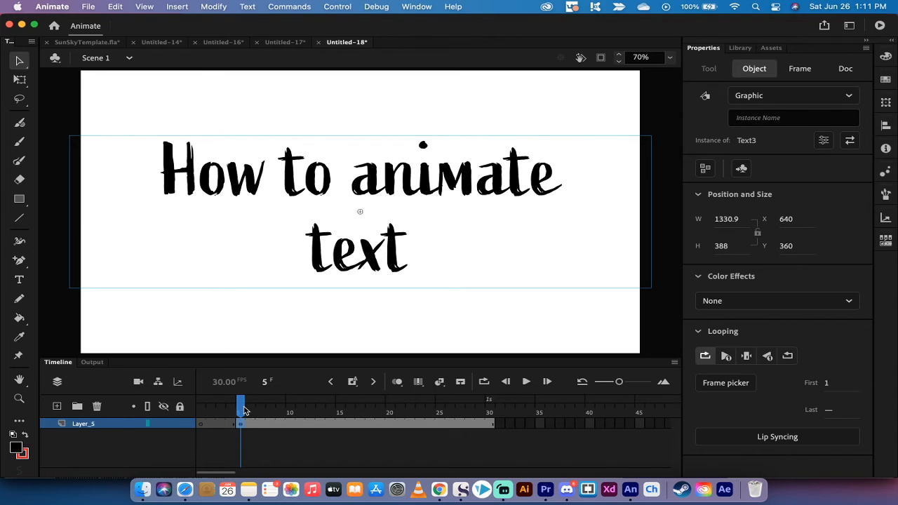
Step: Move to frame 25 and confirm the text is still a Graphic instance of Text3
click(799, 68)
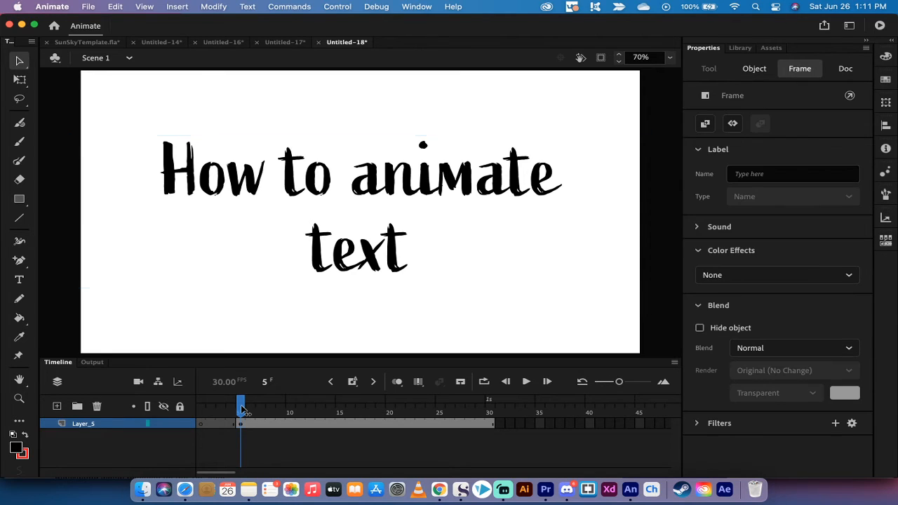
drag(241, 403, 419, 403)
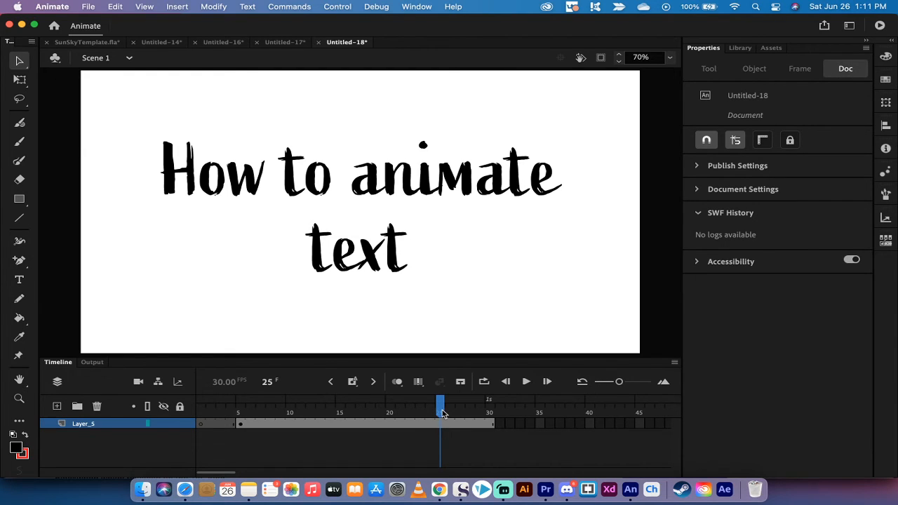
mouse_move(396, 157)
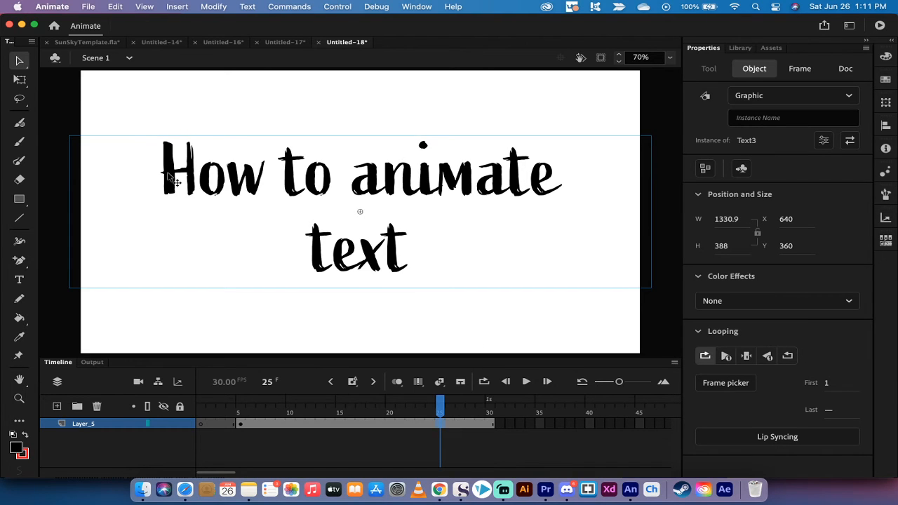
mouse_move(747, 218)
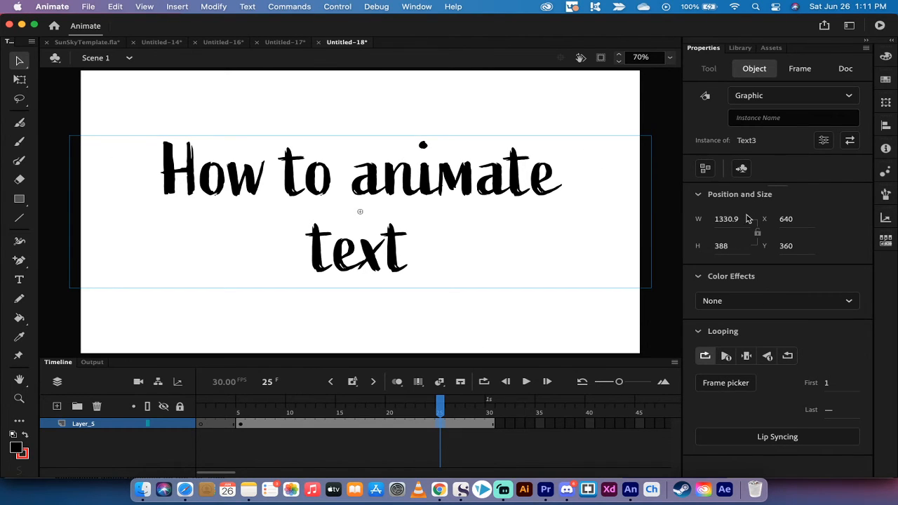
click(793, 95)
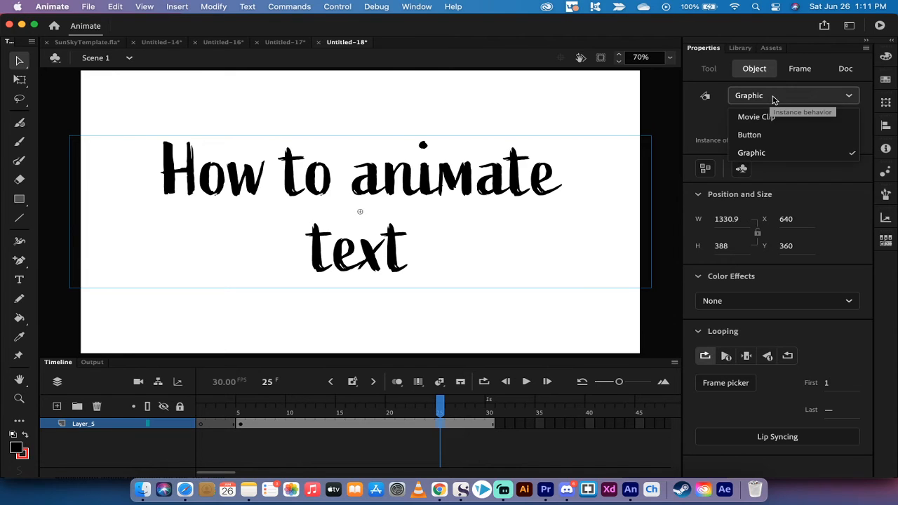
click(751, 152)
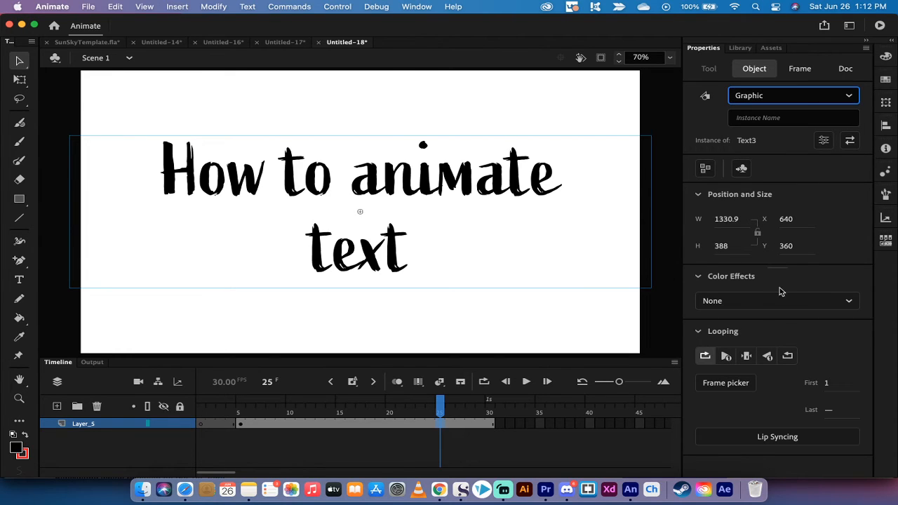
mouse_move(747, 302)
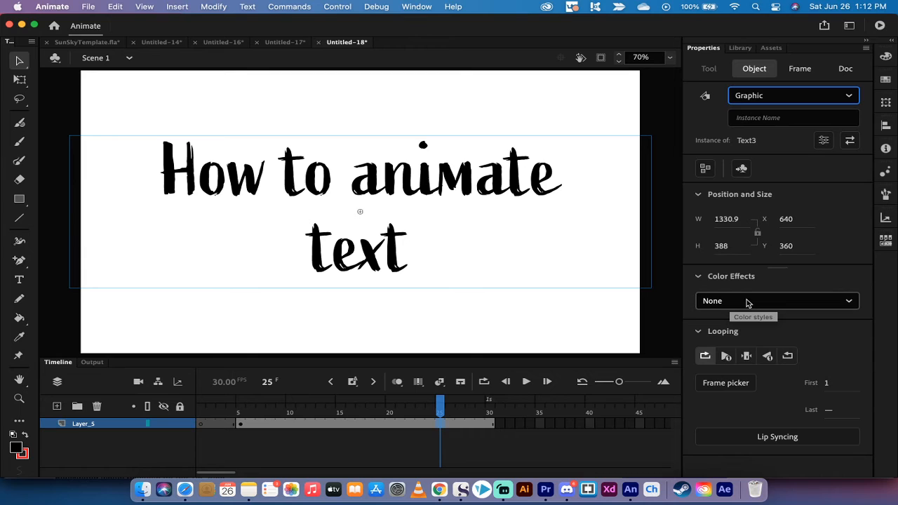
Step: Apply a red Tint colour effect to the Text3 instance at frame 25
click(776, 300)
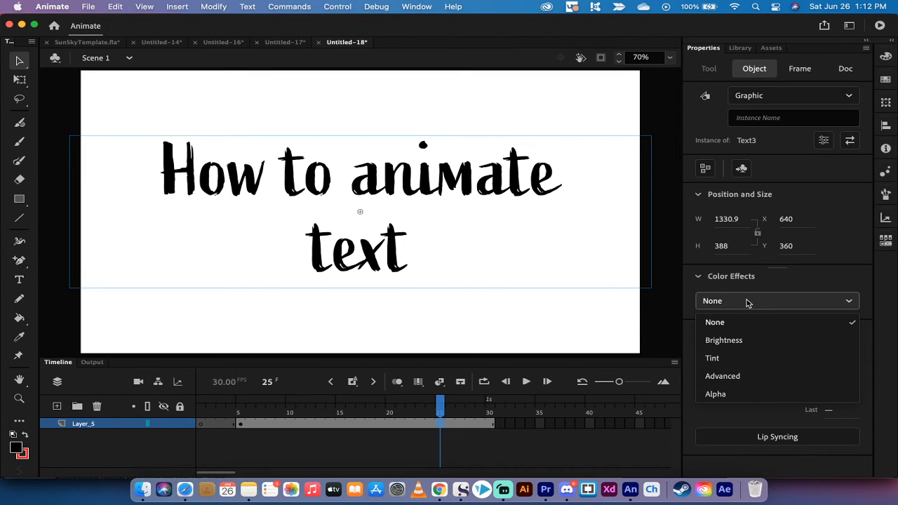
mouse_move(757, 324)
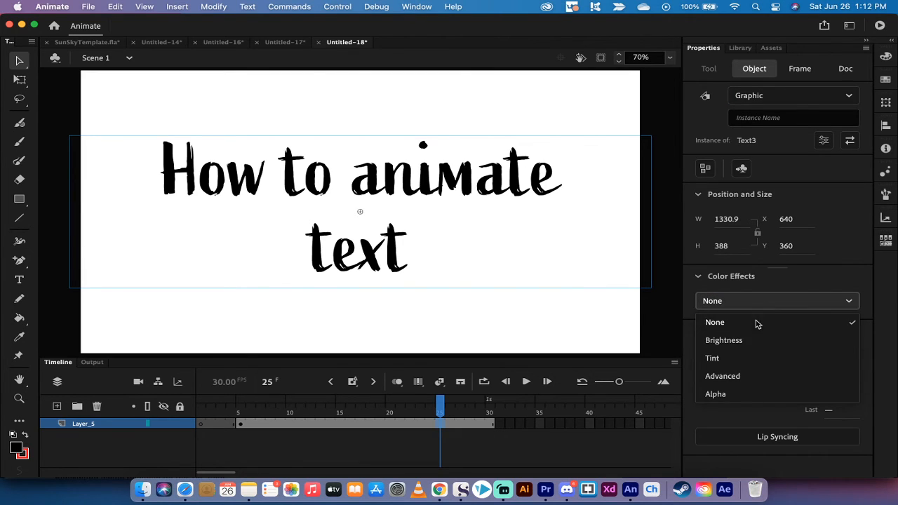
mouse_move(737, 357)
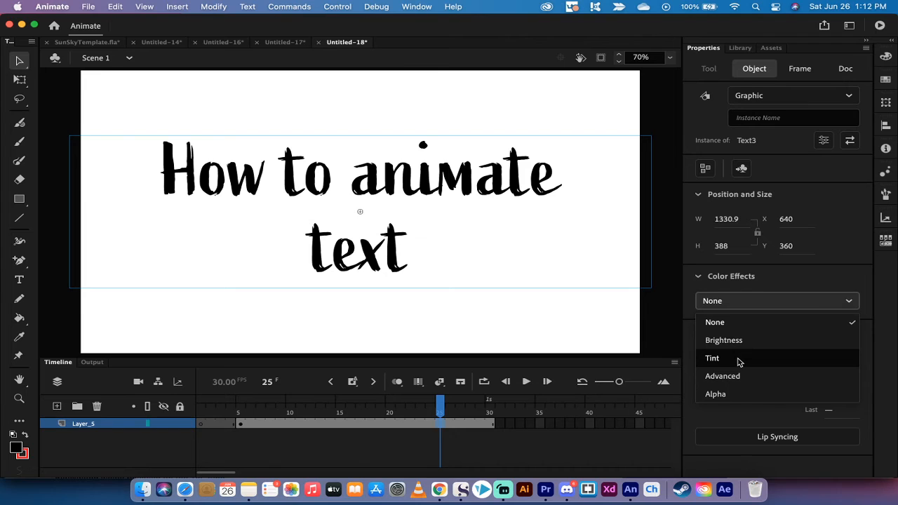
click(711, 357)
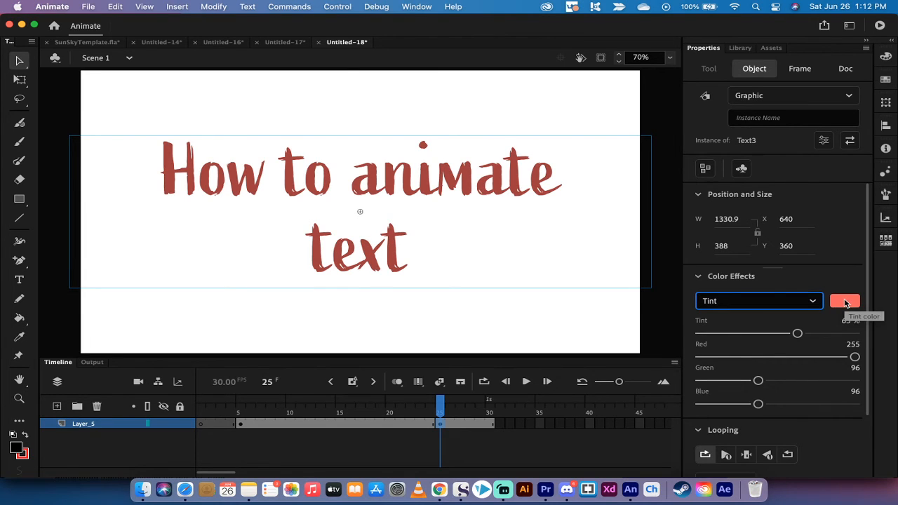
click(845, 301)
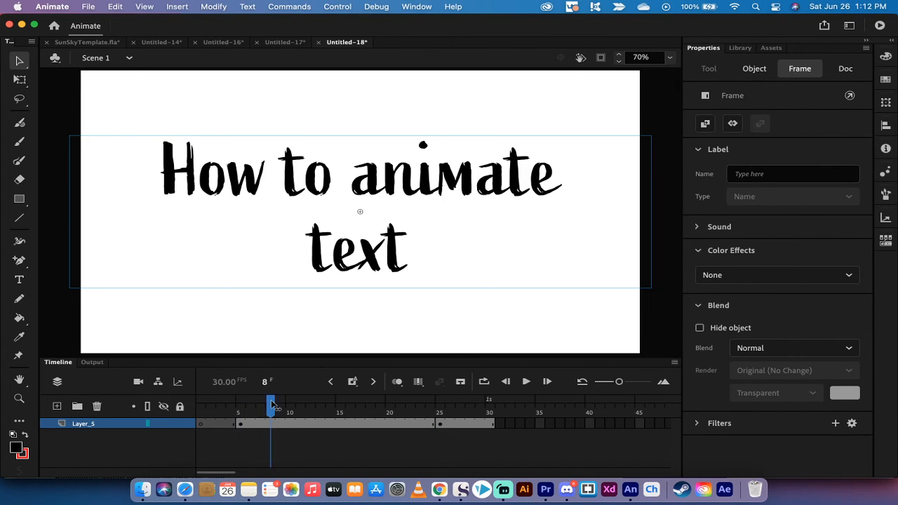
drag(272, 404, 439, 404)
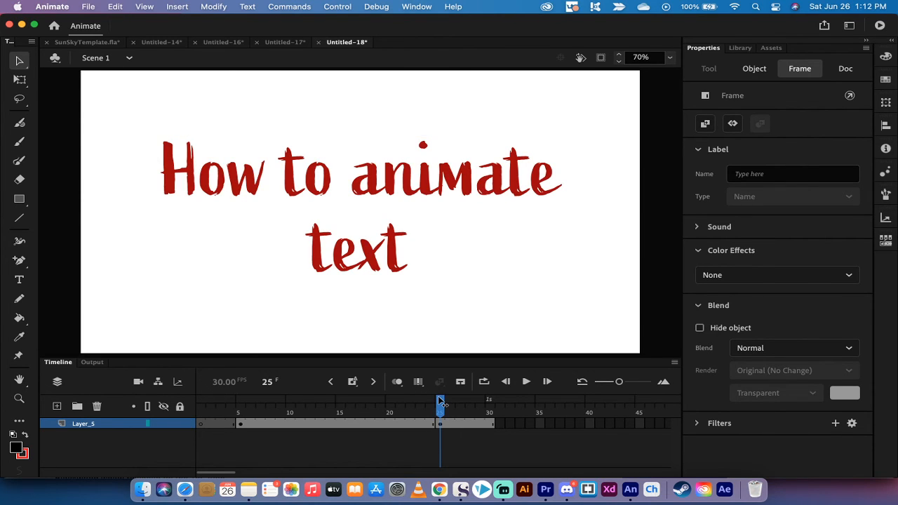
drag(439, 405, 331, 405)
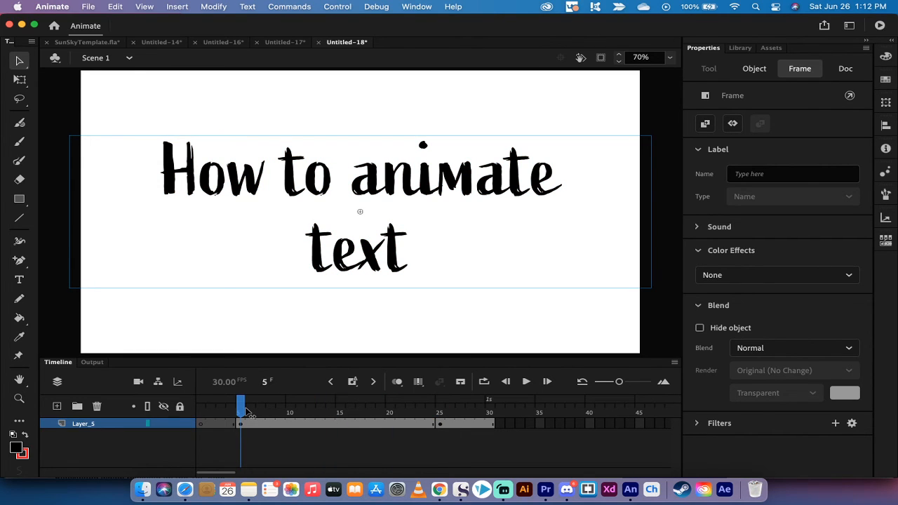
drag(241, 400, 251, 400)
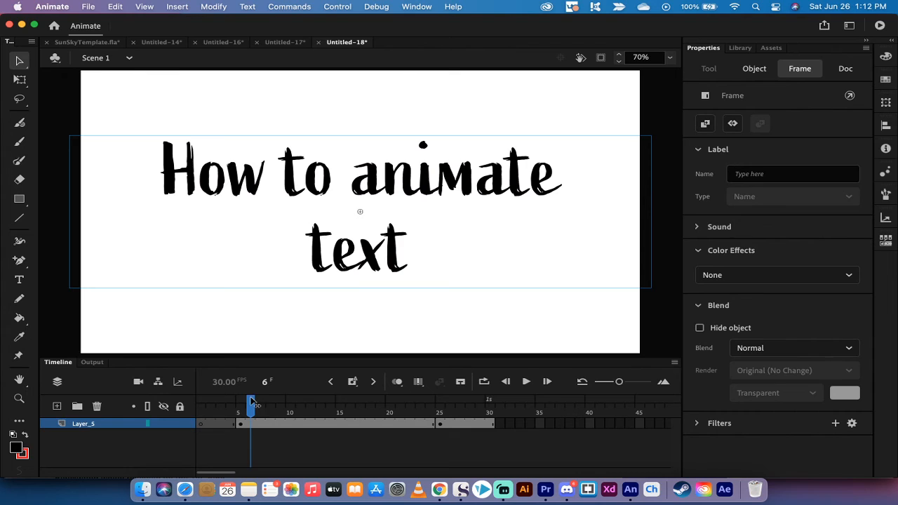
drag(250, 402, 340, 401)
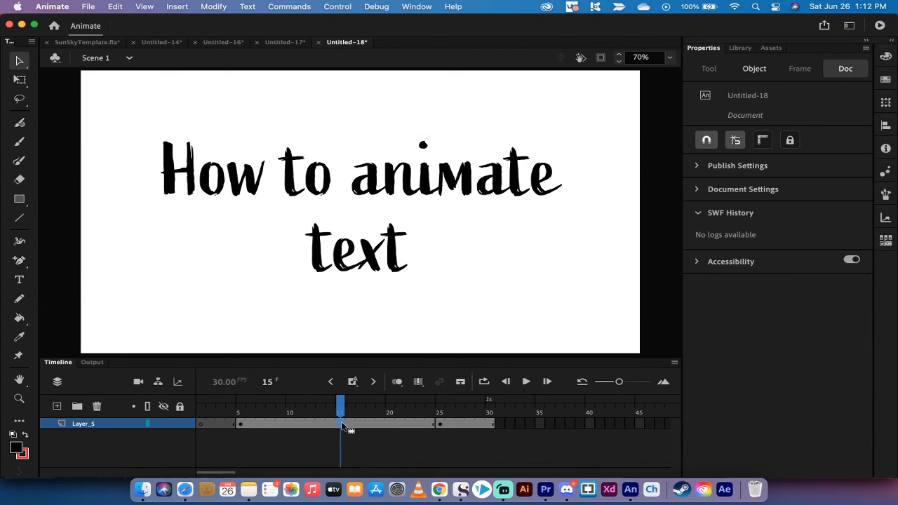
Step: Create a classic tween between the frame 5 and 25 keyframes, previewing frame 14
right_click(340, 423)
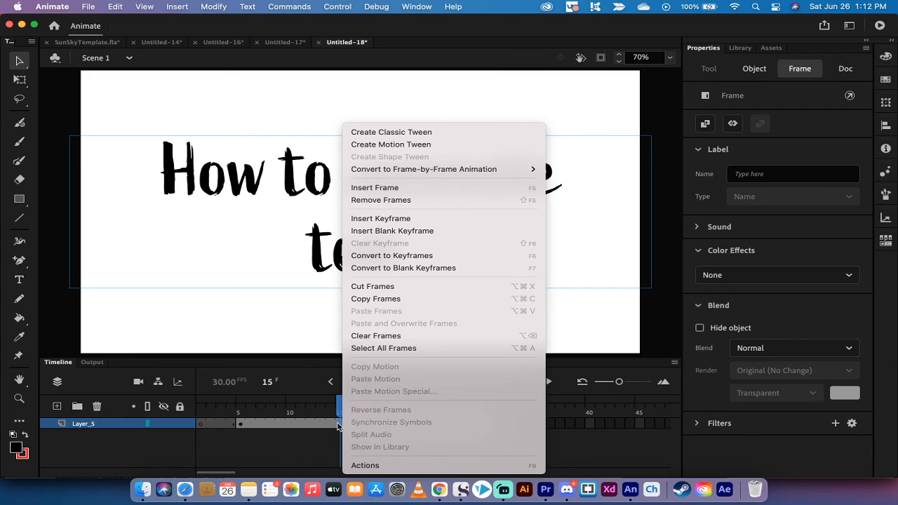
mouse_move(415, 132)
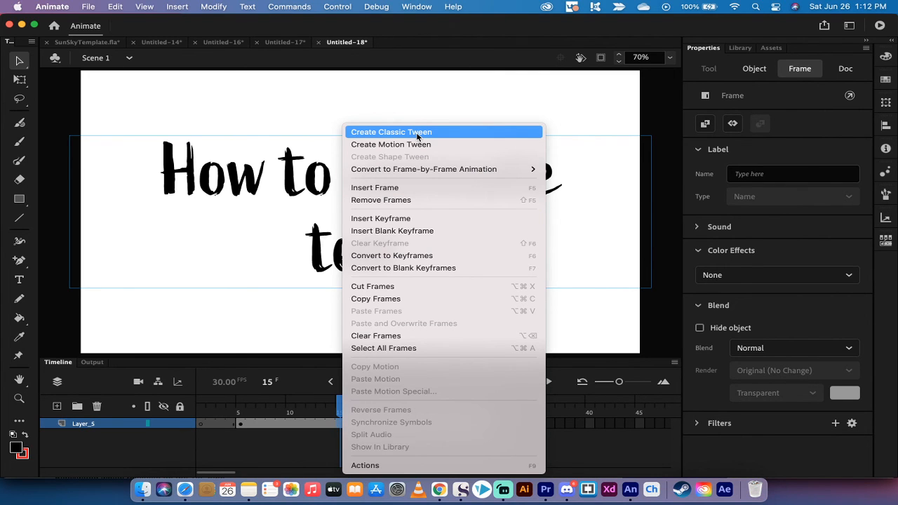
click(391, 132)
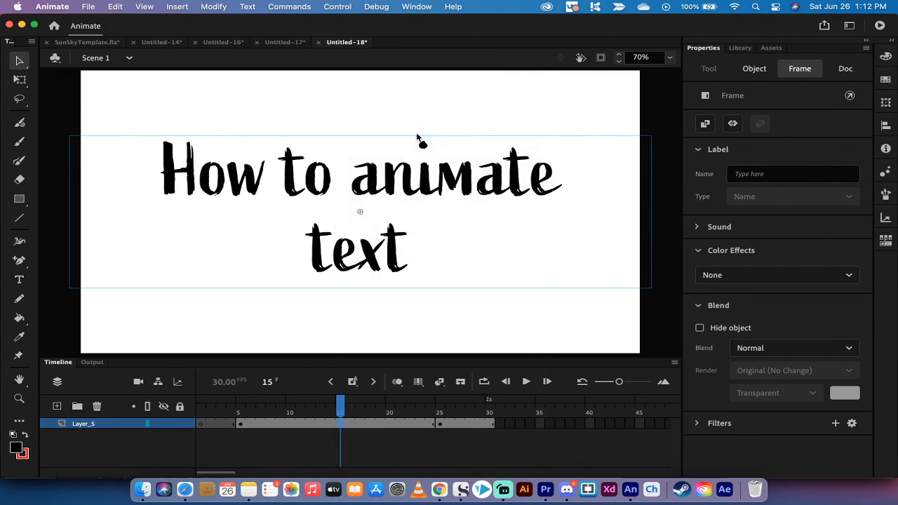
click(331, 412)
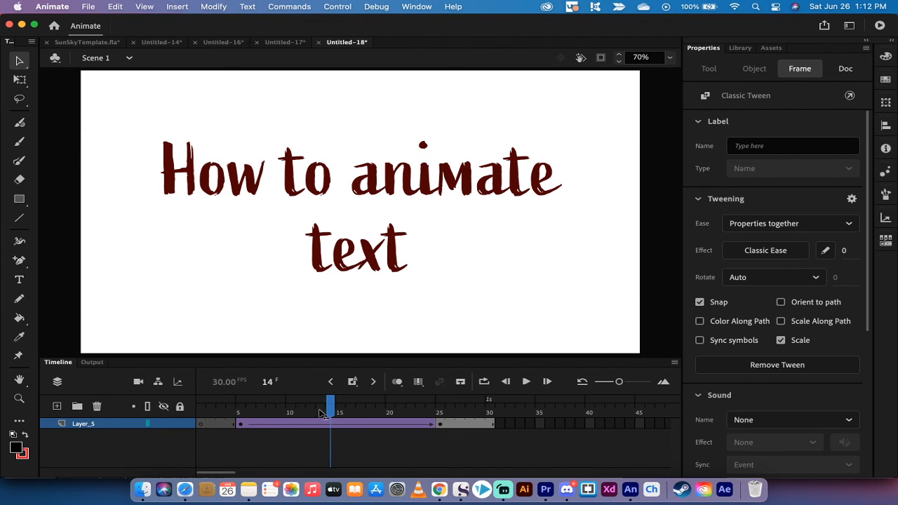
Step: Scrub frames 6, 12, 21, past 25 and back to 15 to check the fade
drag(331, 406, 250, 405)
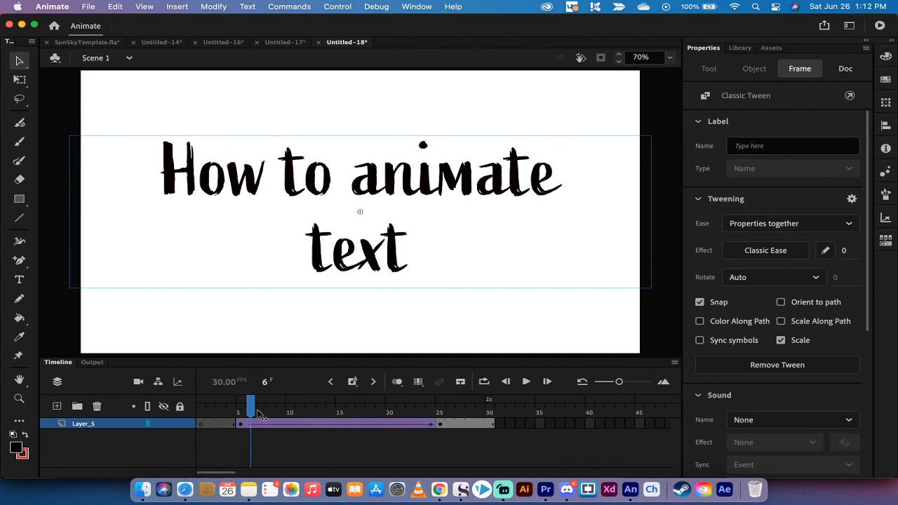
drag(252, 405, 311, 405)
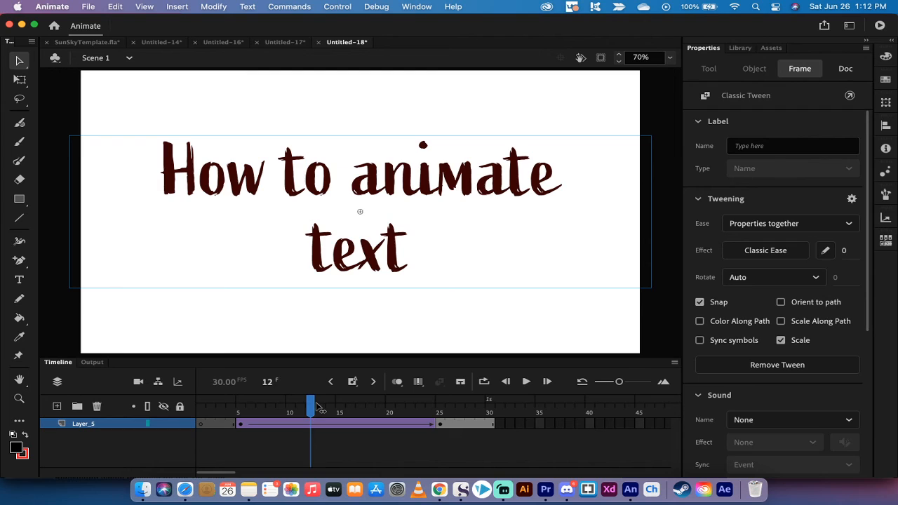
drag(310, 405, 400, 405)
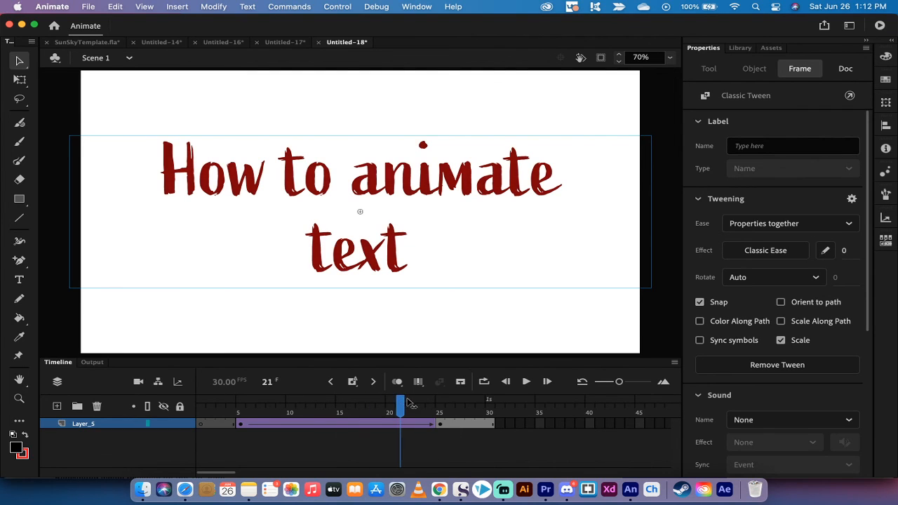
drag(400, 403, 459, 403)
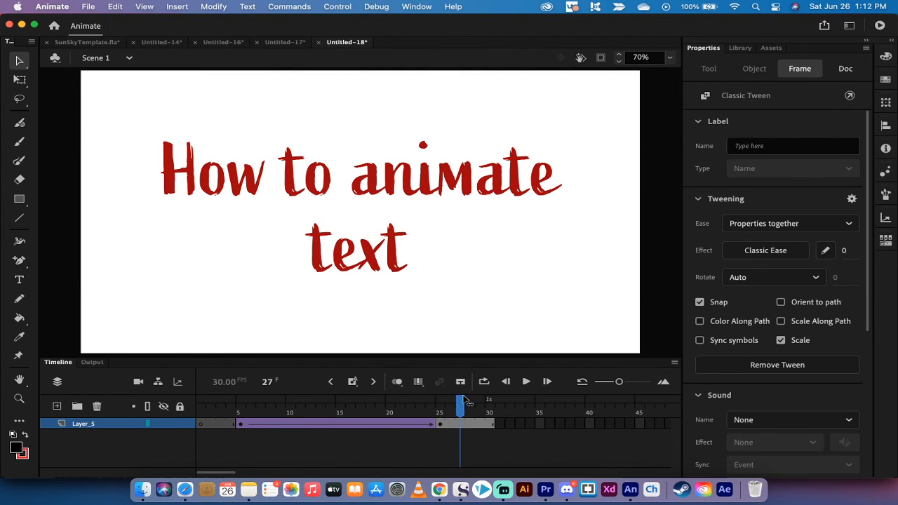
drag(461, 400, 439, 400)
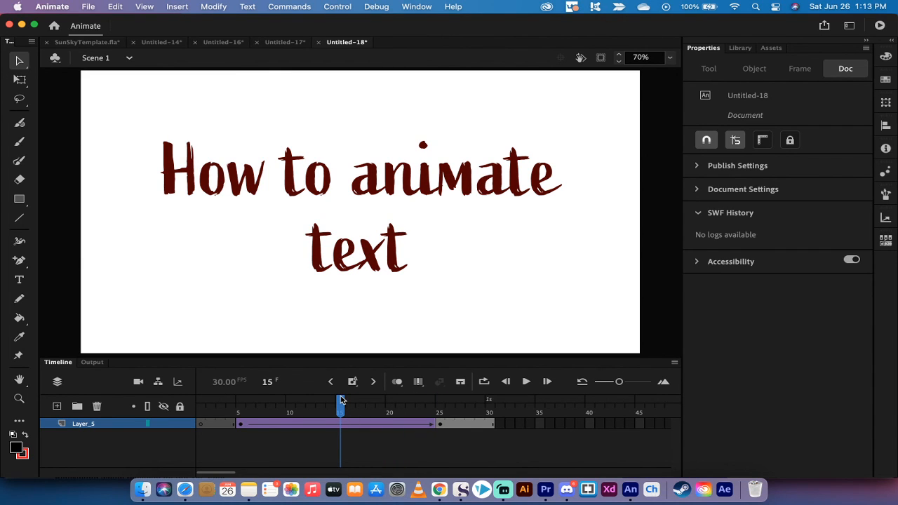
mouse_move(537, 269)
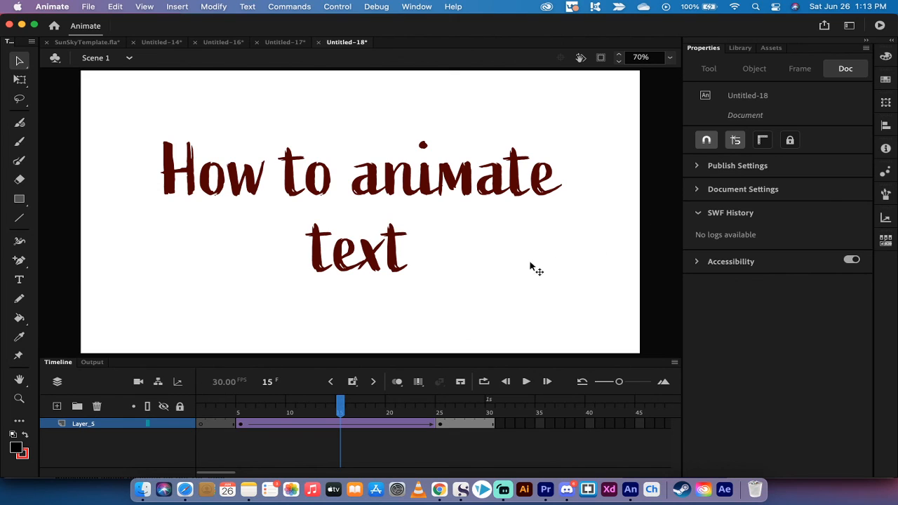
mouse_move(419, 208)
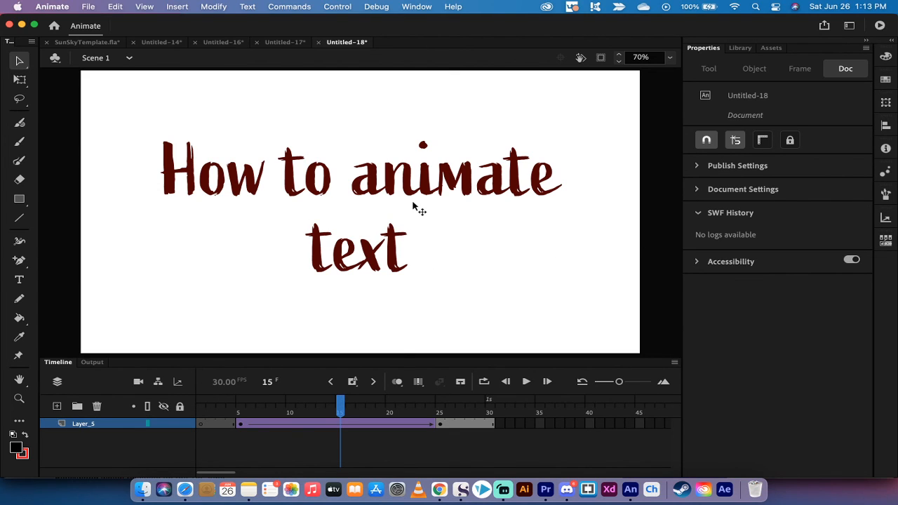
mouse_move(299, 158)
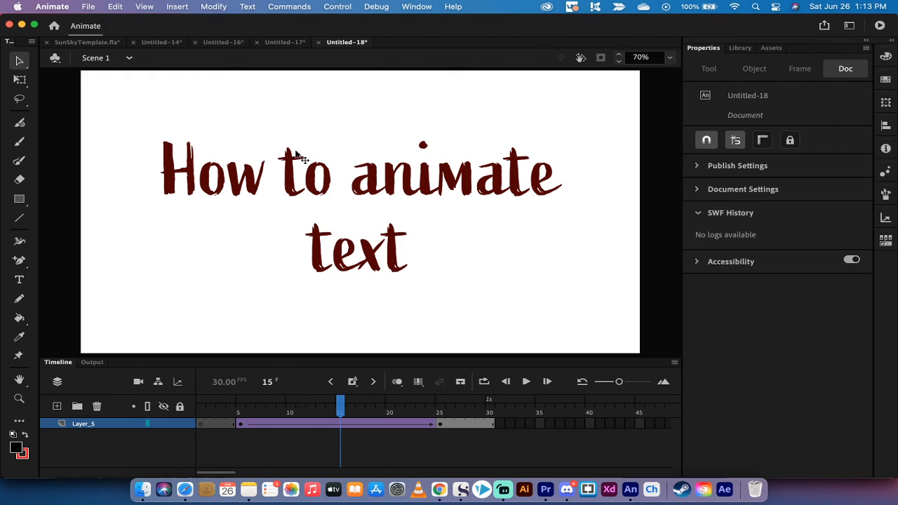
mouse_move(285, 310)
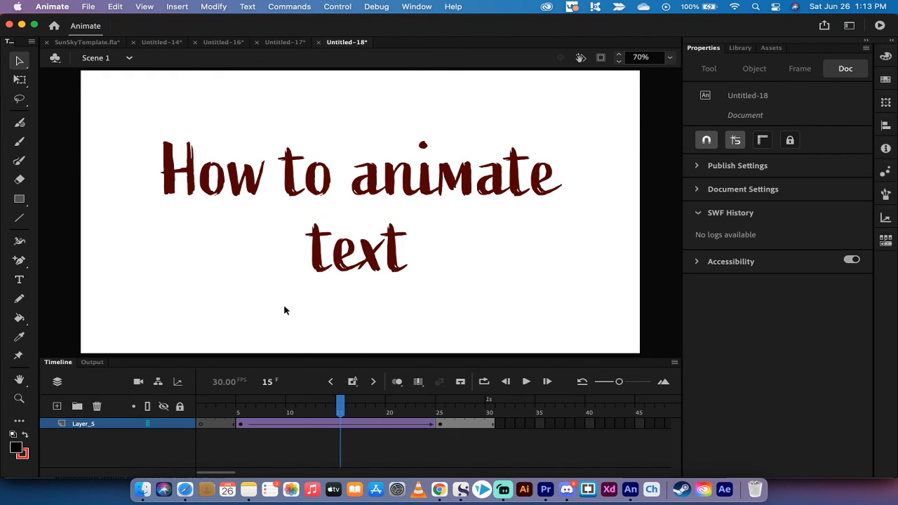
mouse_move(392, 178)
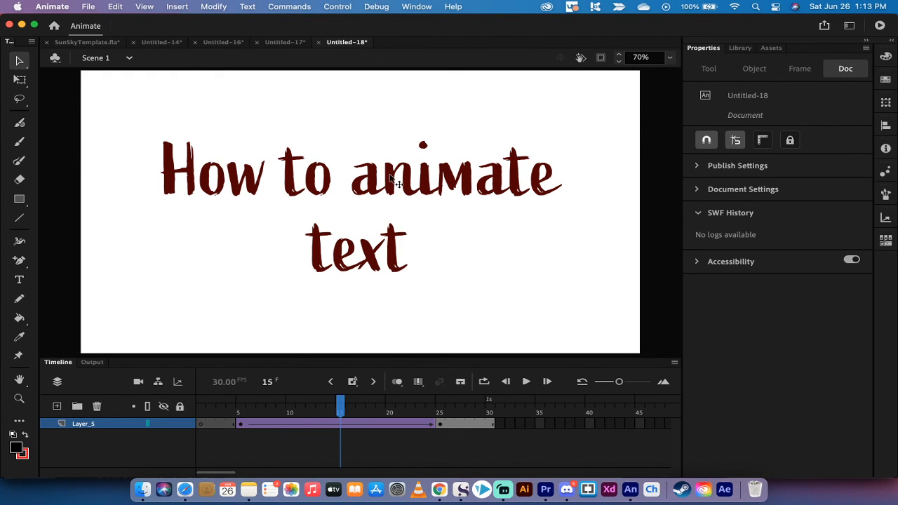
mouse_move(256, 431)
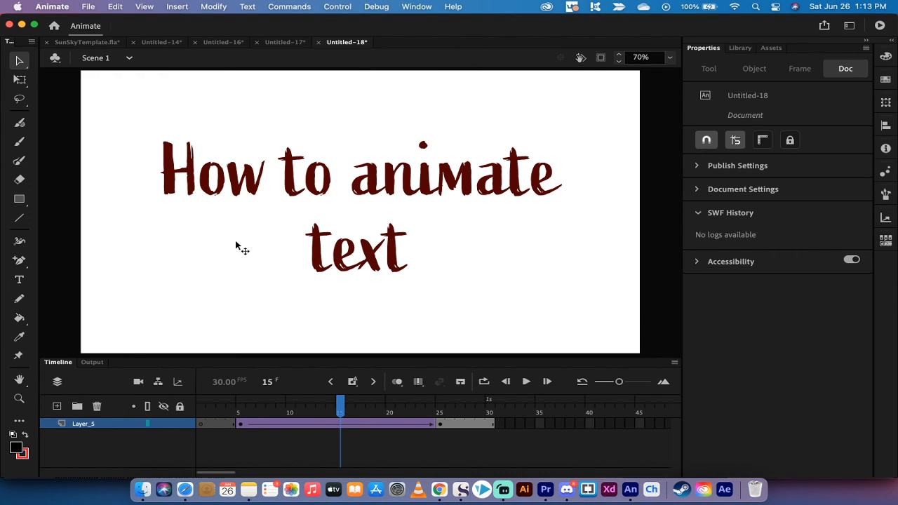
mouse_move(258, 251)
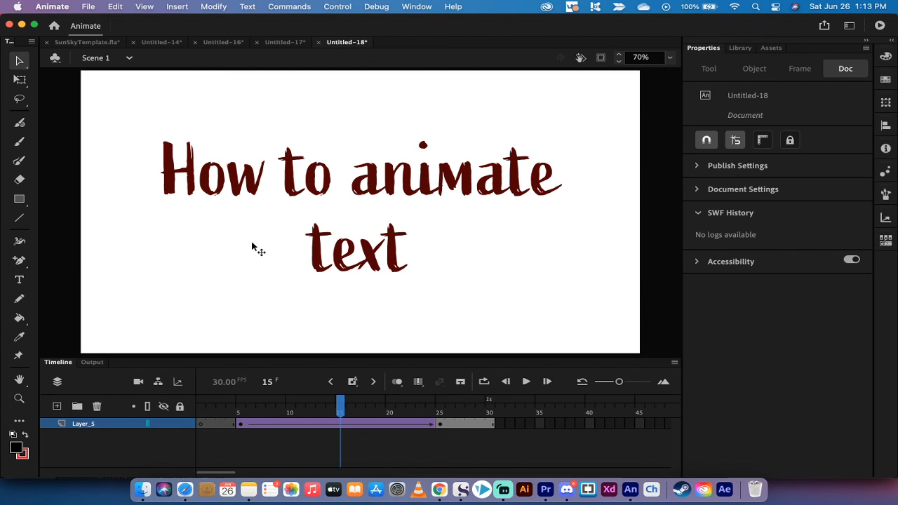
mouse_move(567, 489)
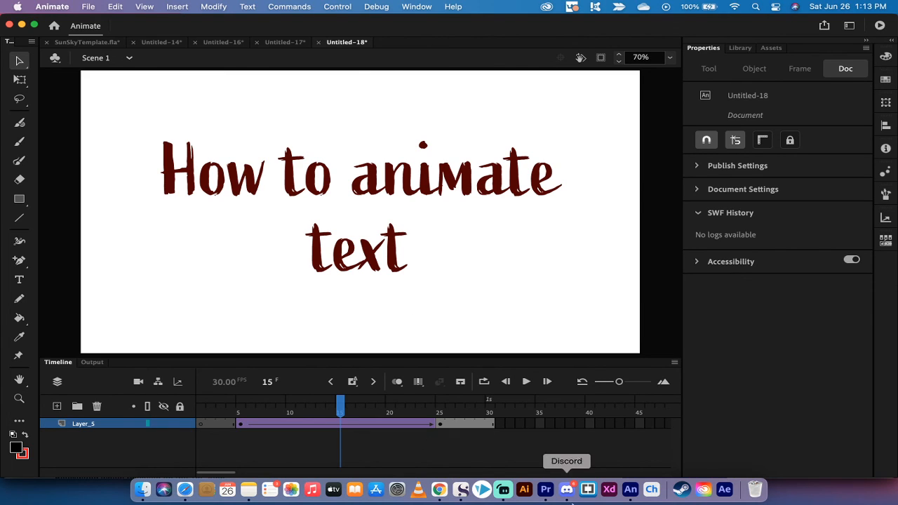